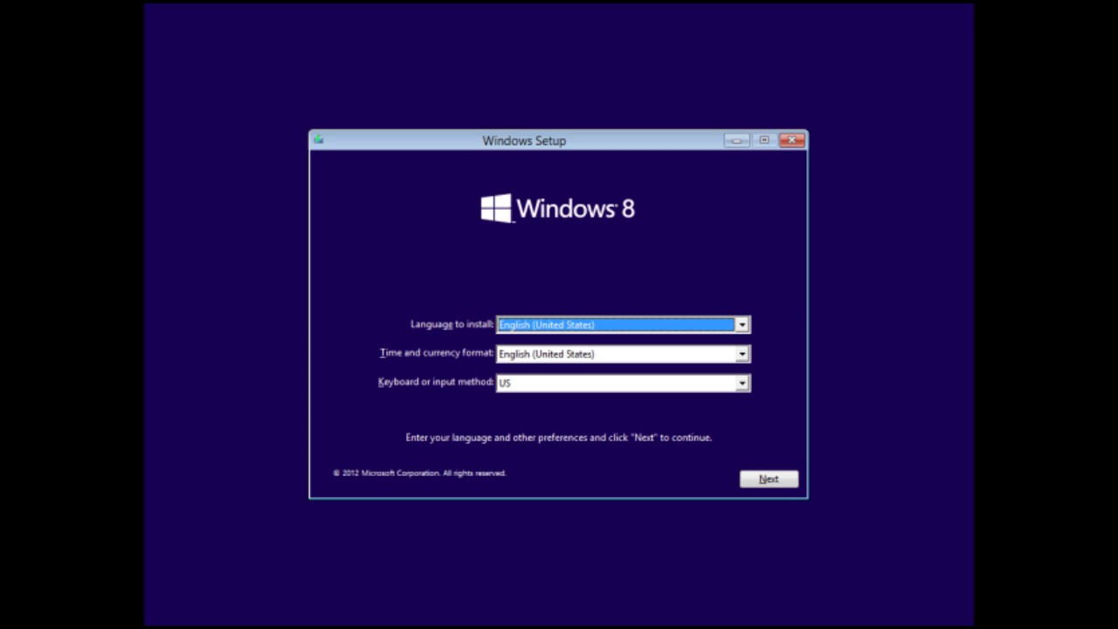
Step: Accept English (United States) language, time format and US keyboard, then continue
click(768, 478)
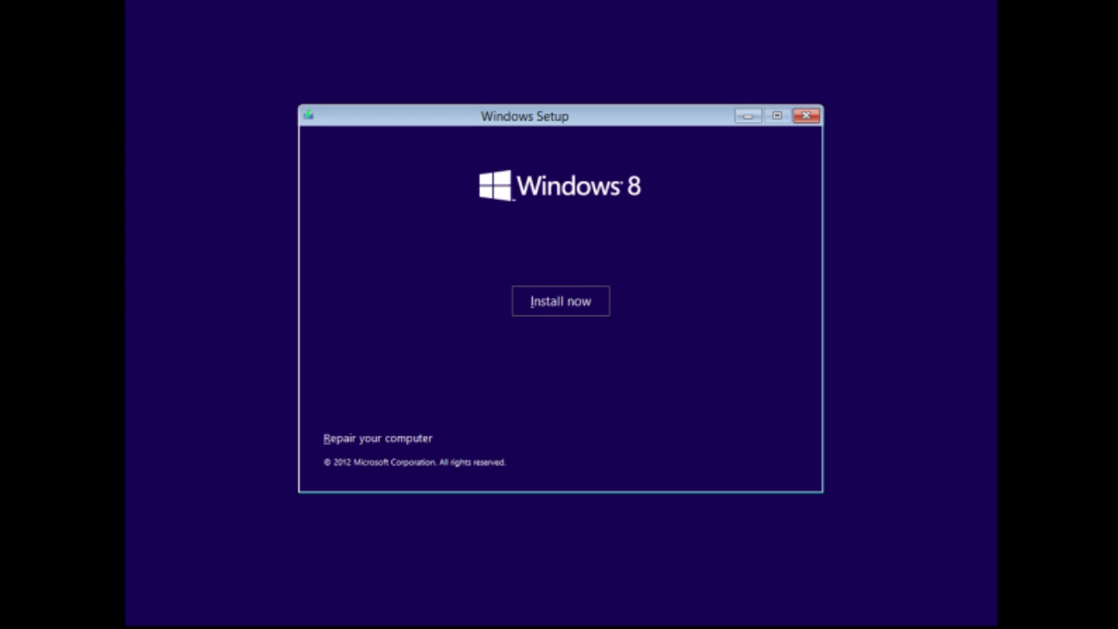
Step: Start the installation and submit the product key
click(559, 301)
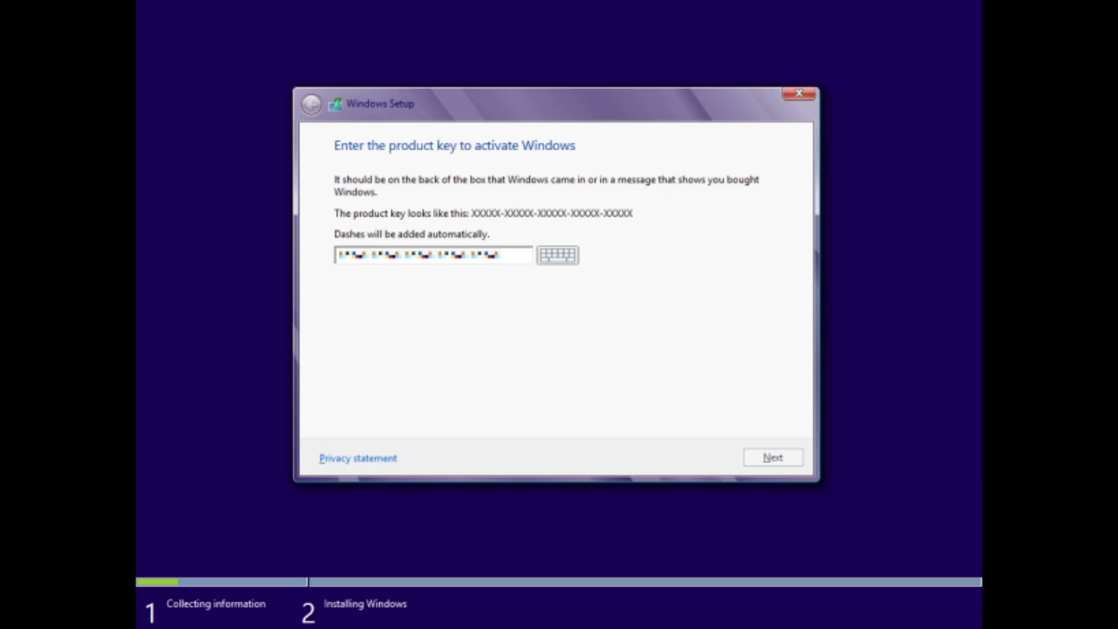
click(772, 456)
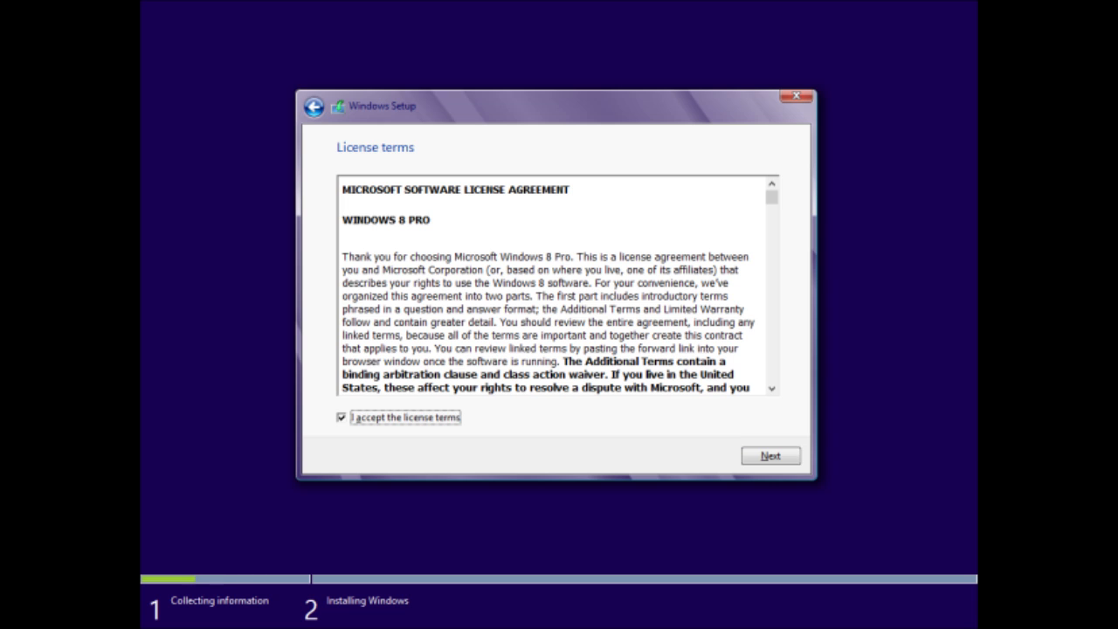
Step: Accept the Windows 8 Pro license terms and continue to drive selection
click(769, 455)
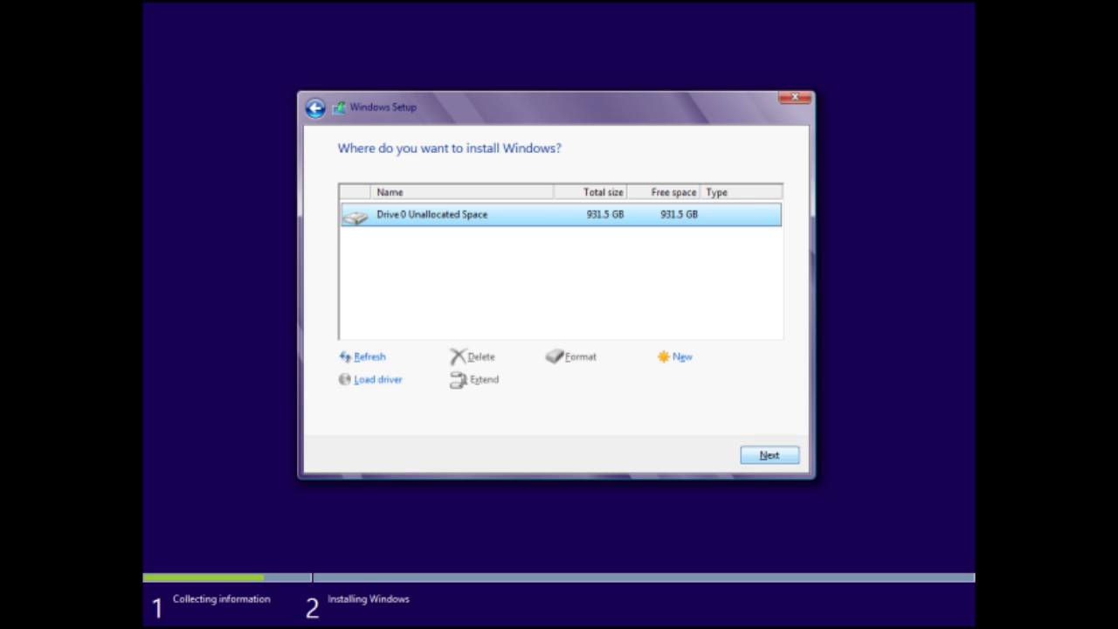
click(768, 454)
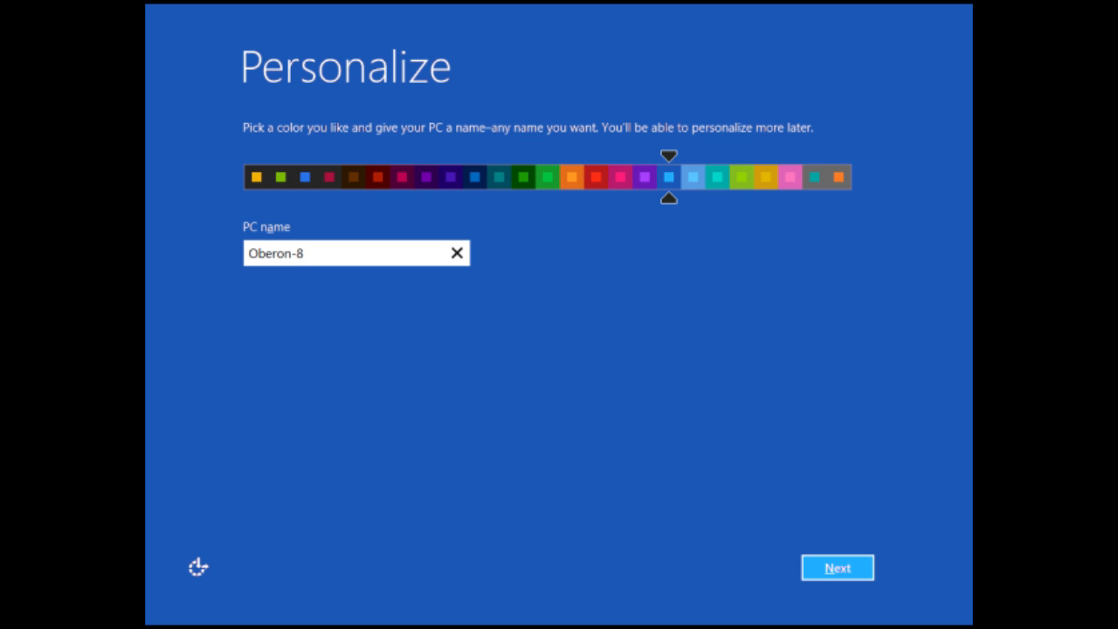
Step: Keep the PC name Oberon-8 and accept the express settings
click(836, 566)
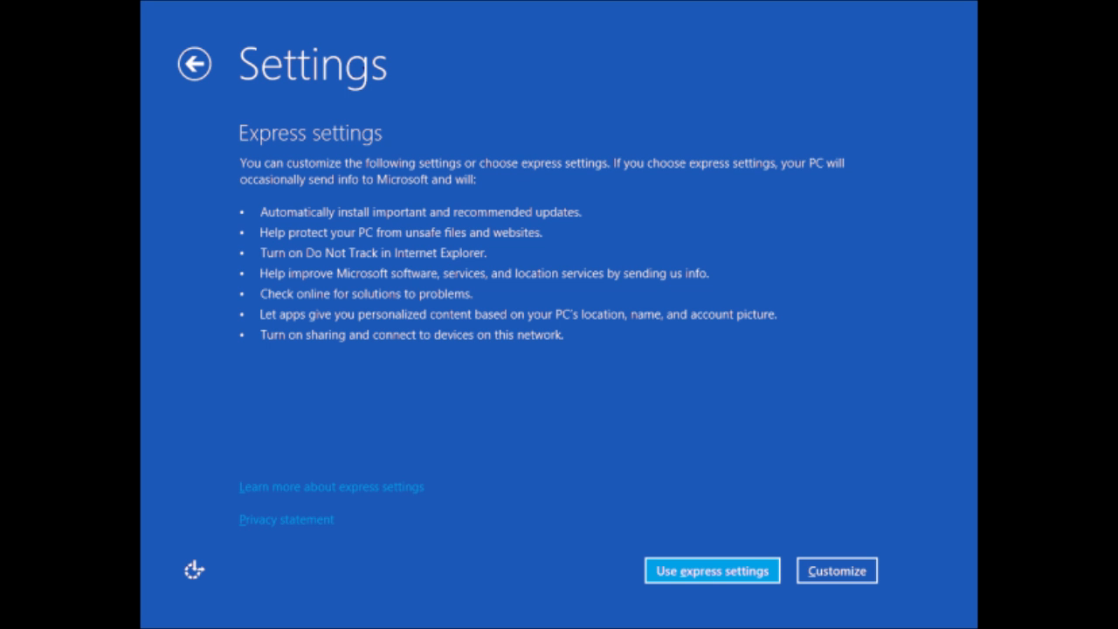
click(711, 569)
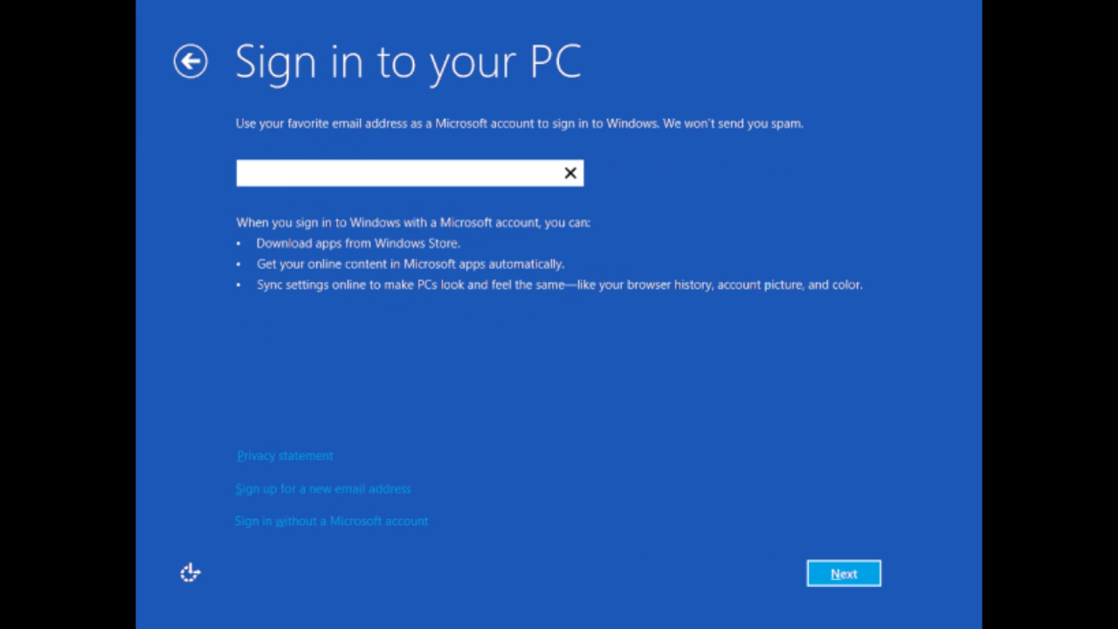